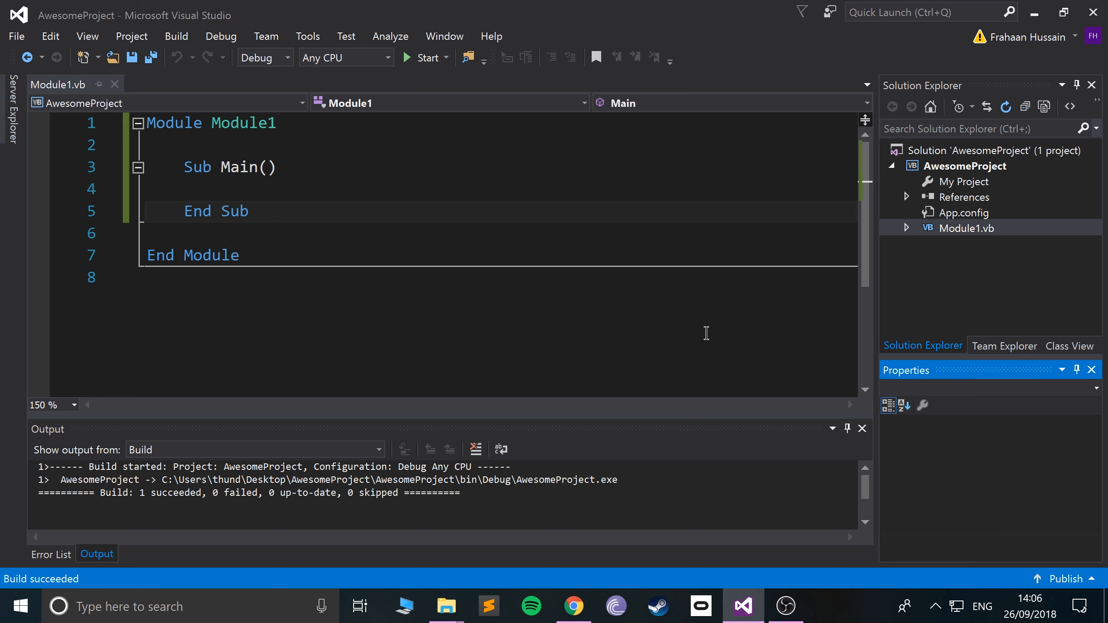
# Write #Const name = "Frahaan" on a new line inside Module1 above Main and commit it
pyautogui.press('ctrl+a')
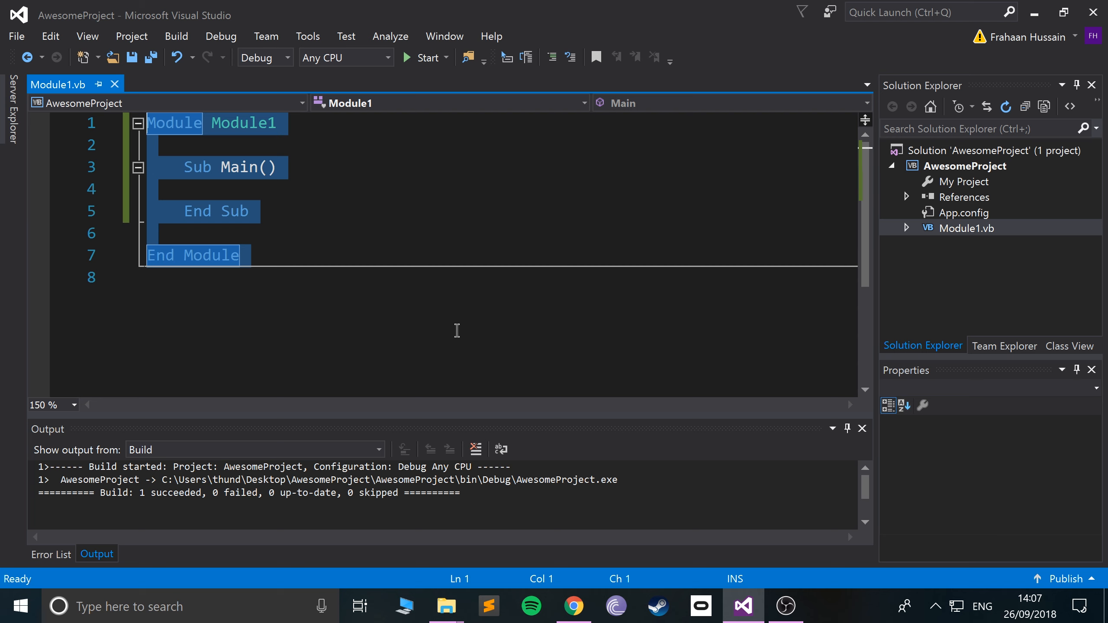
pyautogui.click(268, 168)
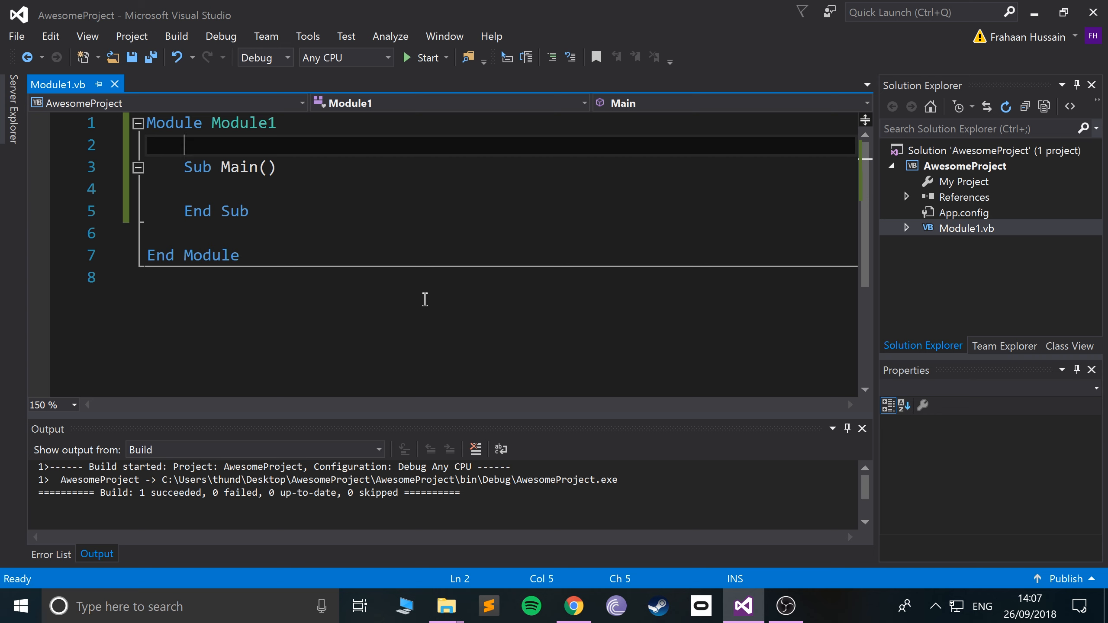
pyautogui.write('#')
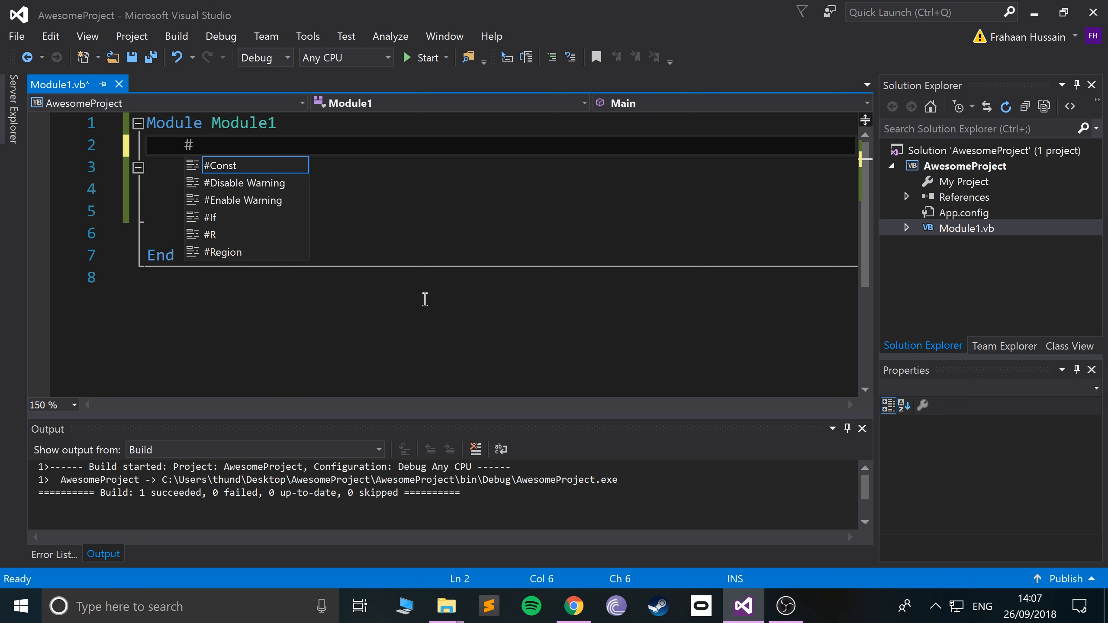
pyautogui.write('C')
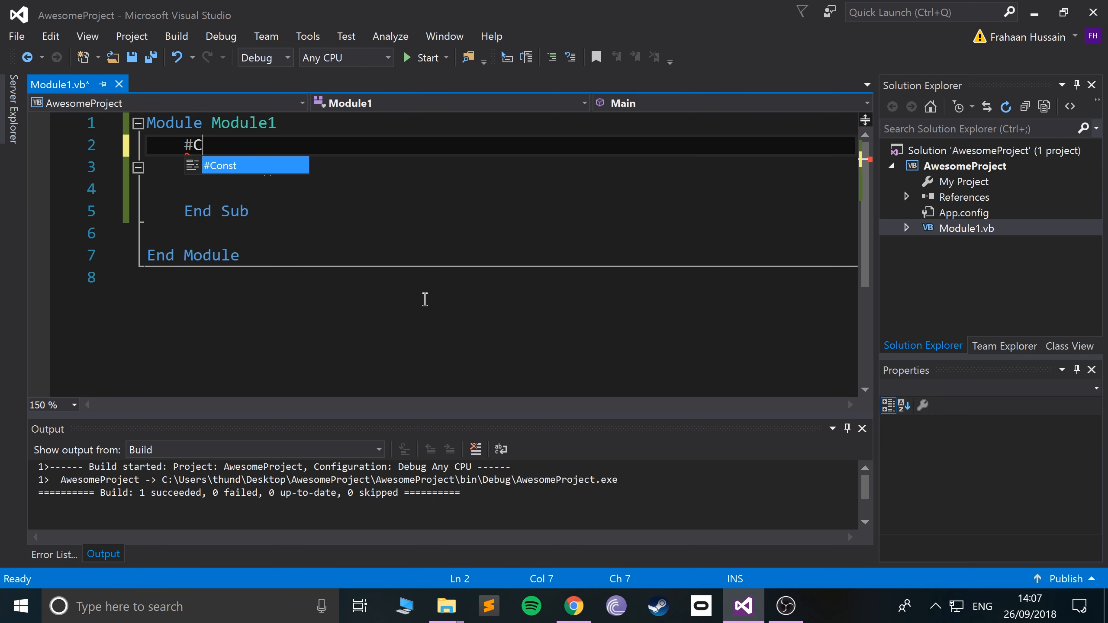
pyautogui.press('Tab')
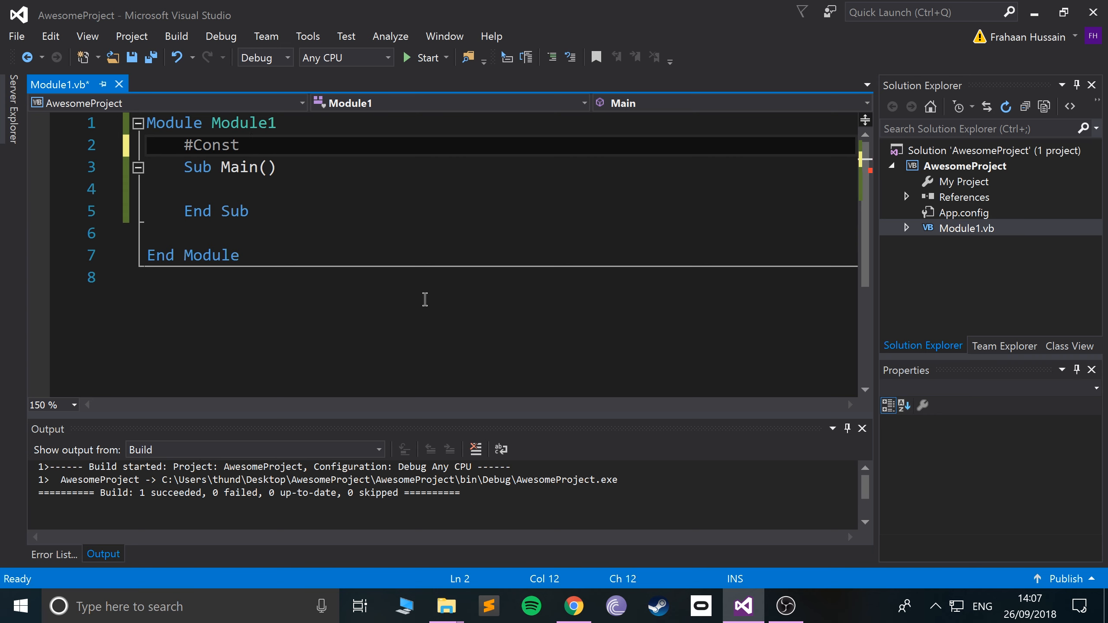
pyautogui.write('name =')
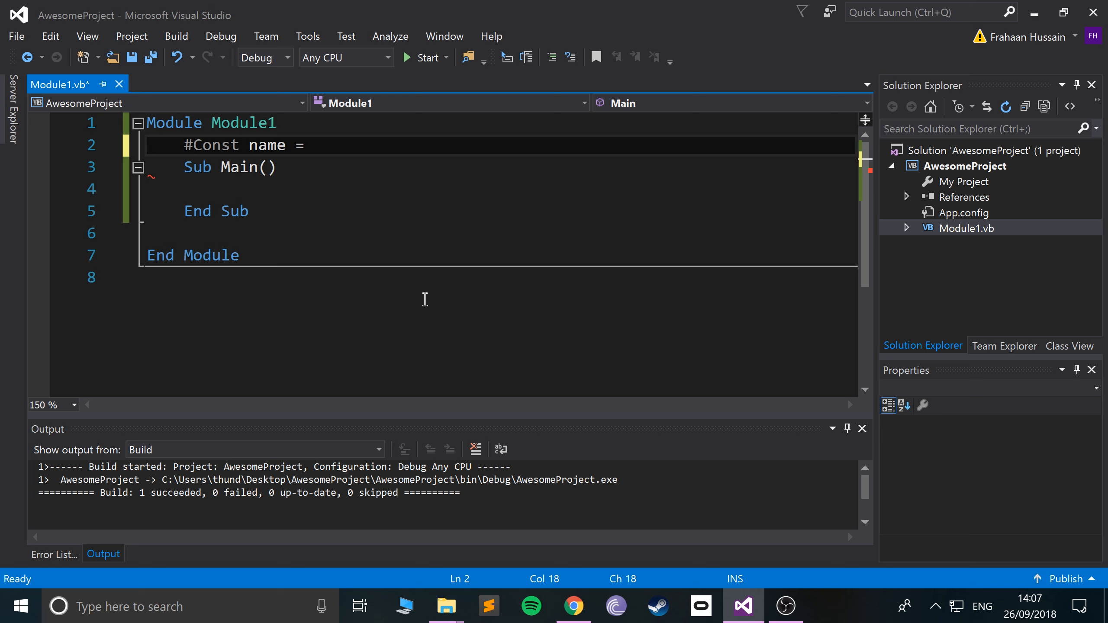
pyautogui.write('""')
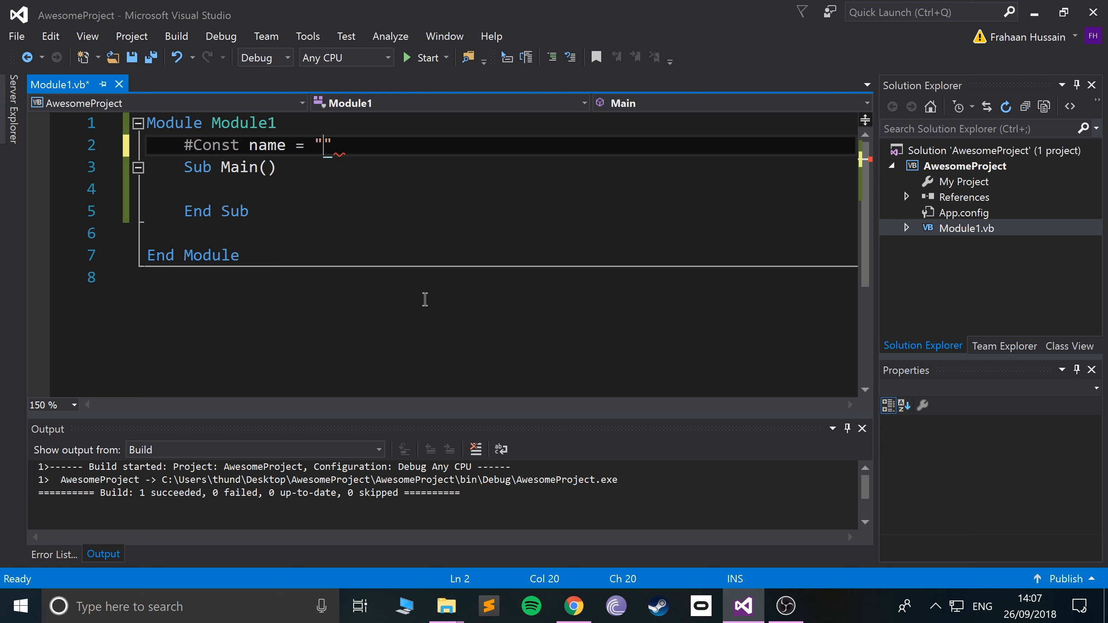
pyautogui.write('Frahaan')
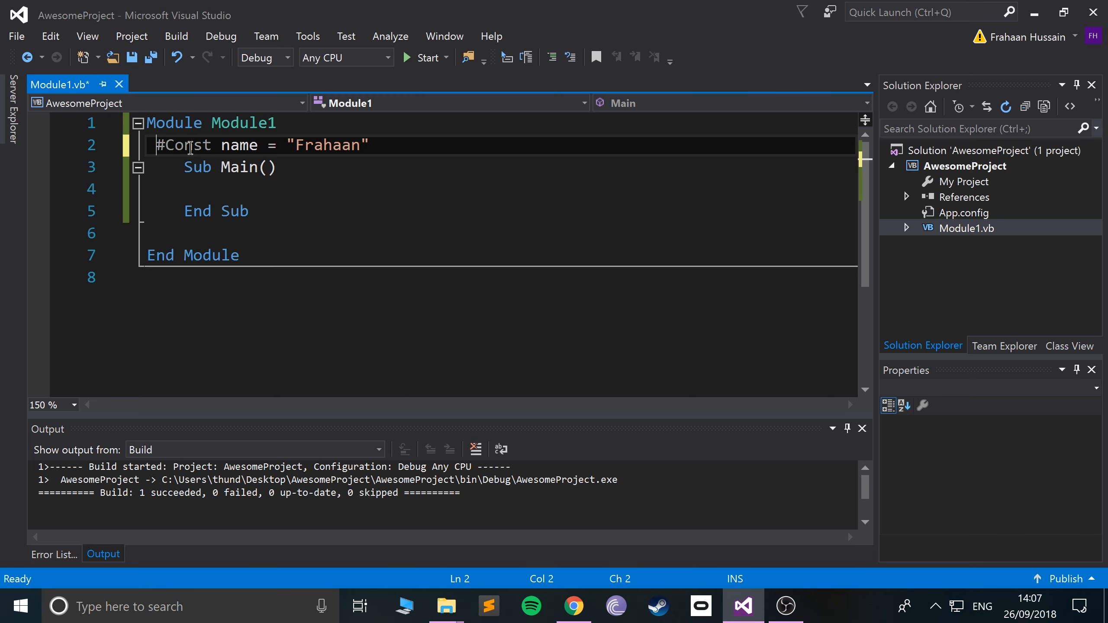
pyautogui.click(422, 57)
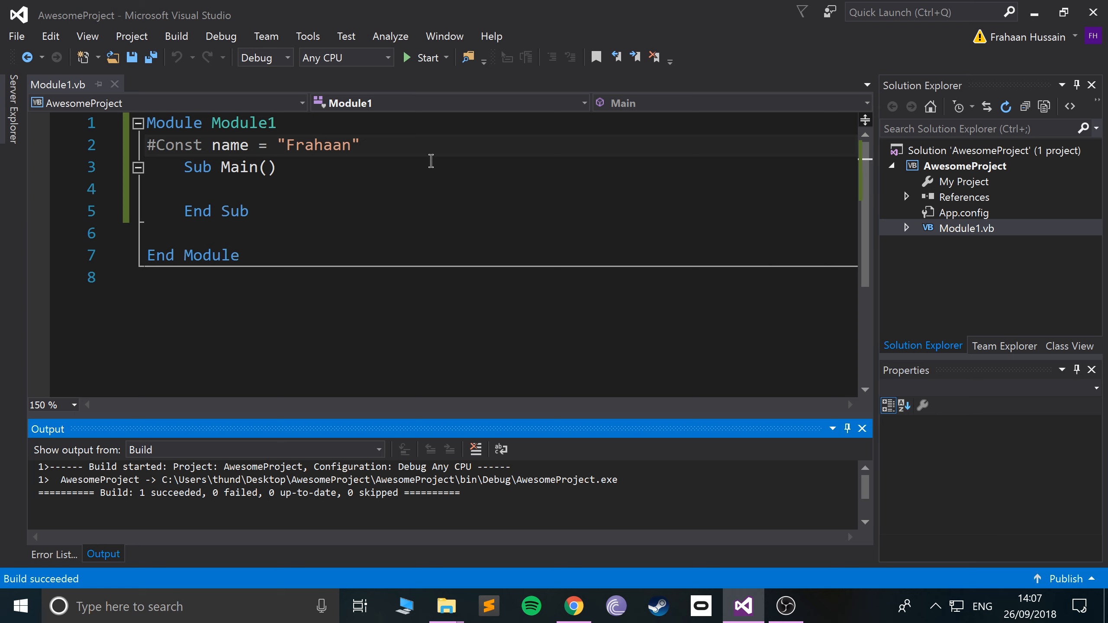
pyautogui.moveTo(287, 155)
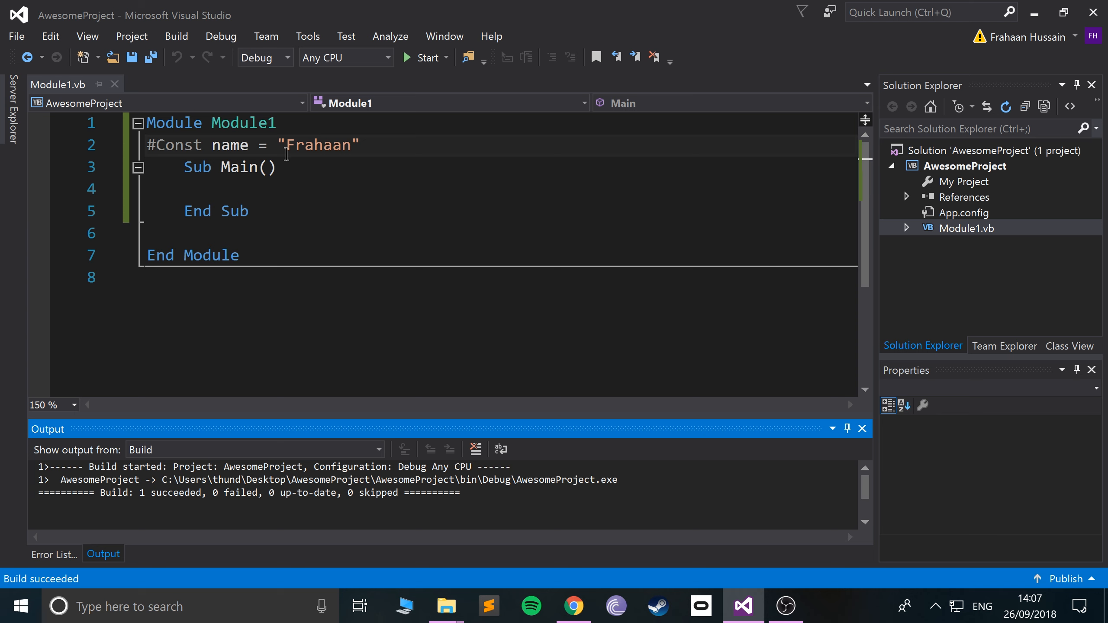
pyautogui.doubleClick(229, 145)
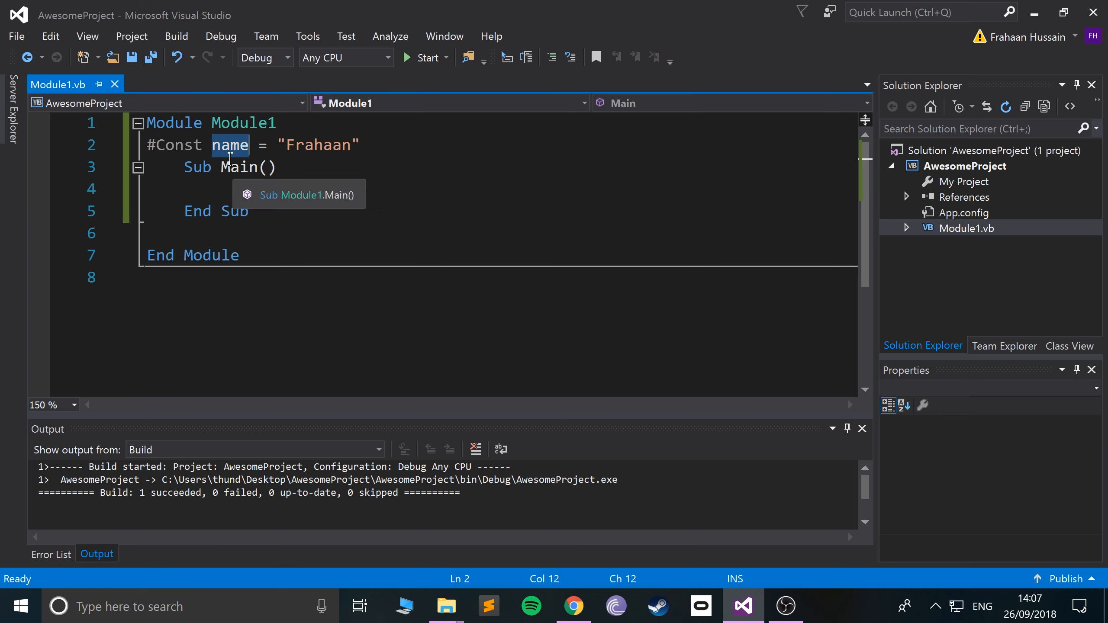
pyautogui.moveTo(268, 210)
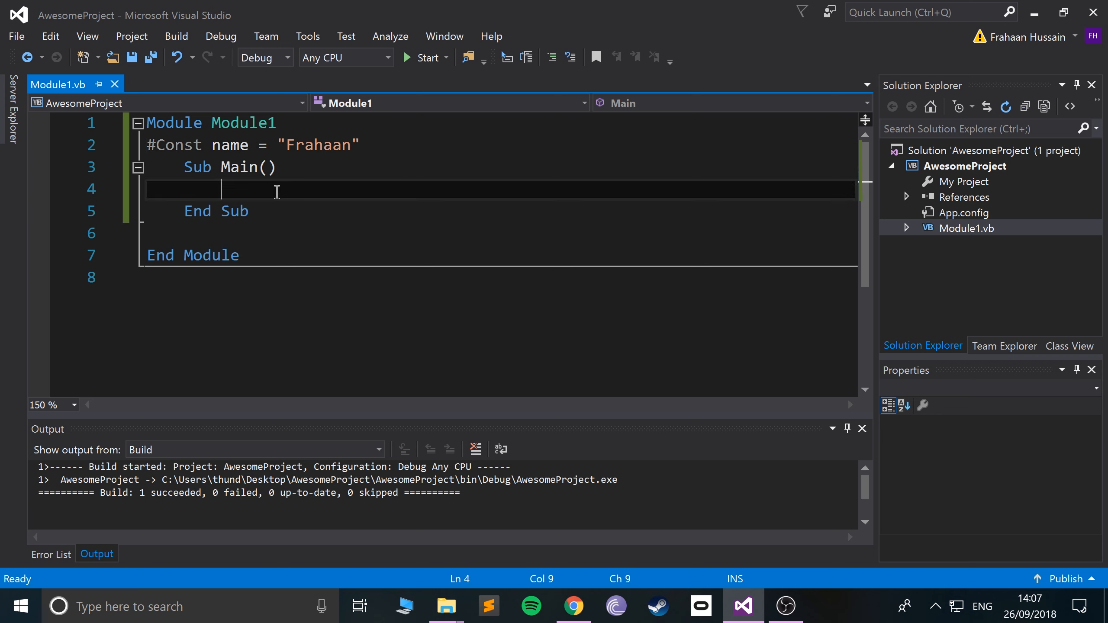
pyautogui.moveTo(281, 218)
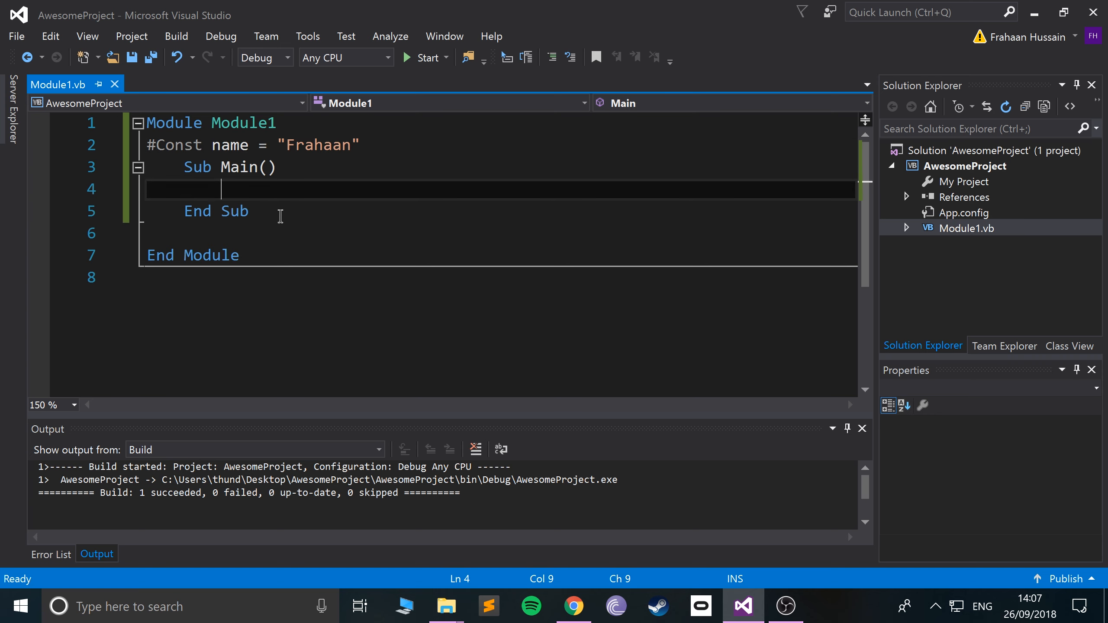
# Try Console.WriteLine(name) in Main, see it fails as undeclared, and delete the statement
pyautogui.write('Console')
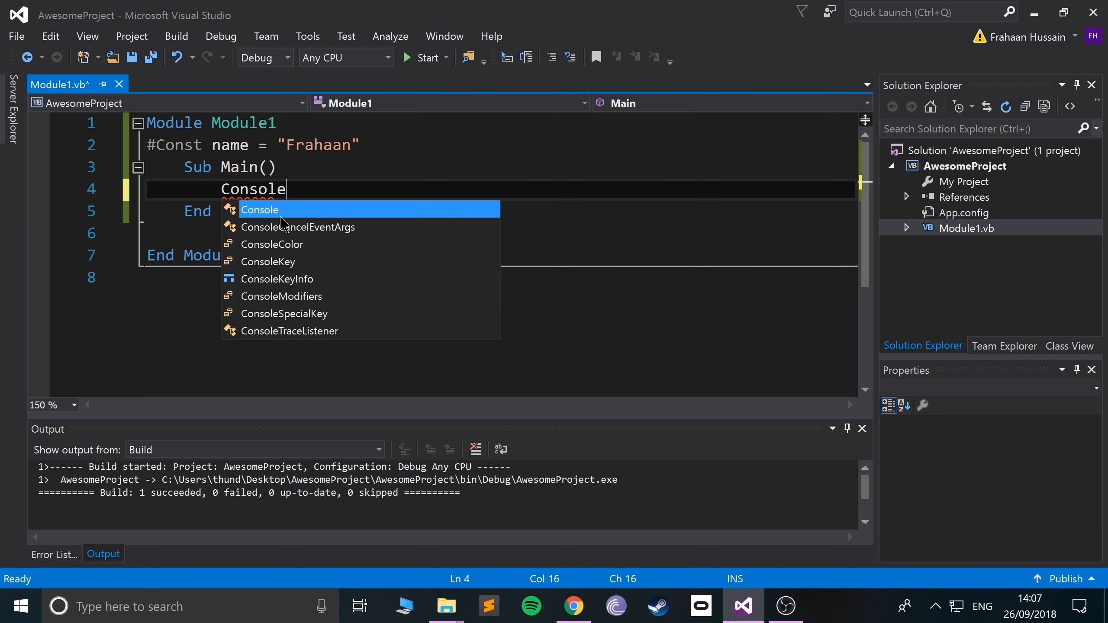
pyautogui.write('.WriteLine(name')
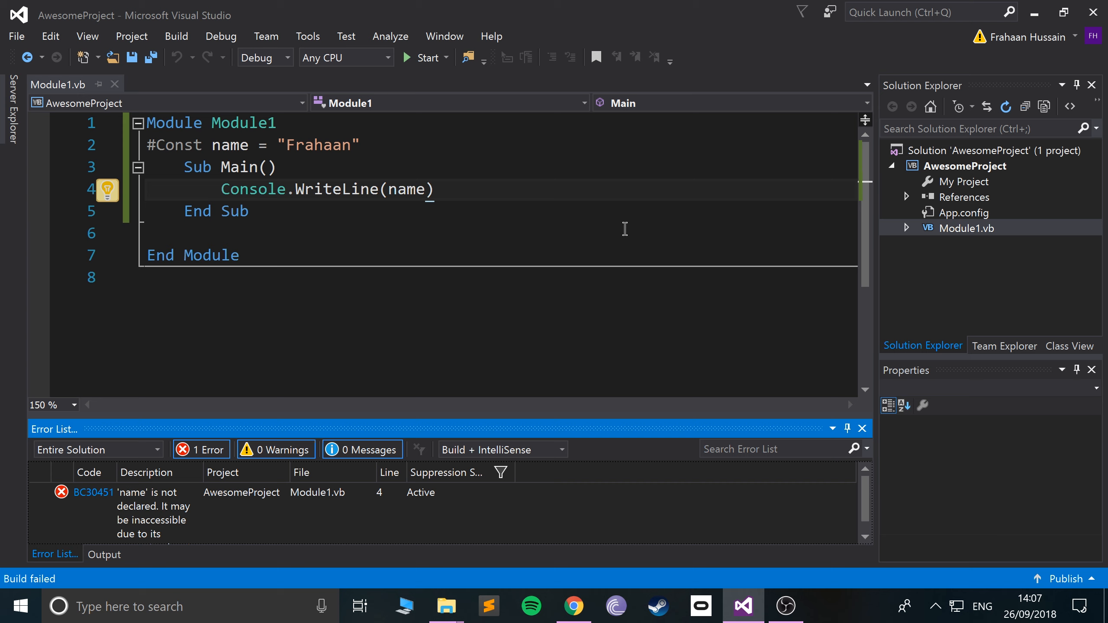
pyautogui.moveTo(158, 521)
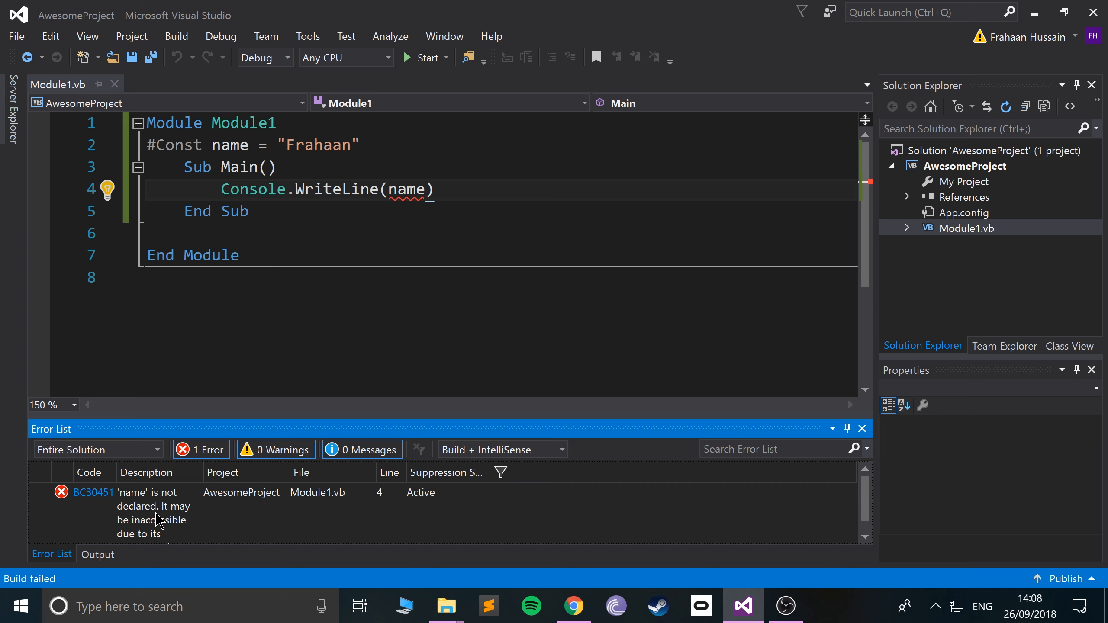
pyautogui.moveTo(412, 189)
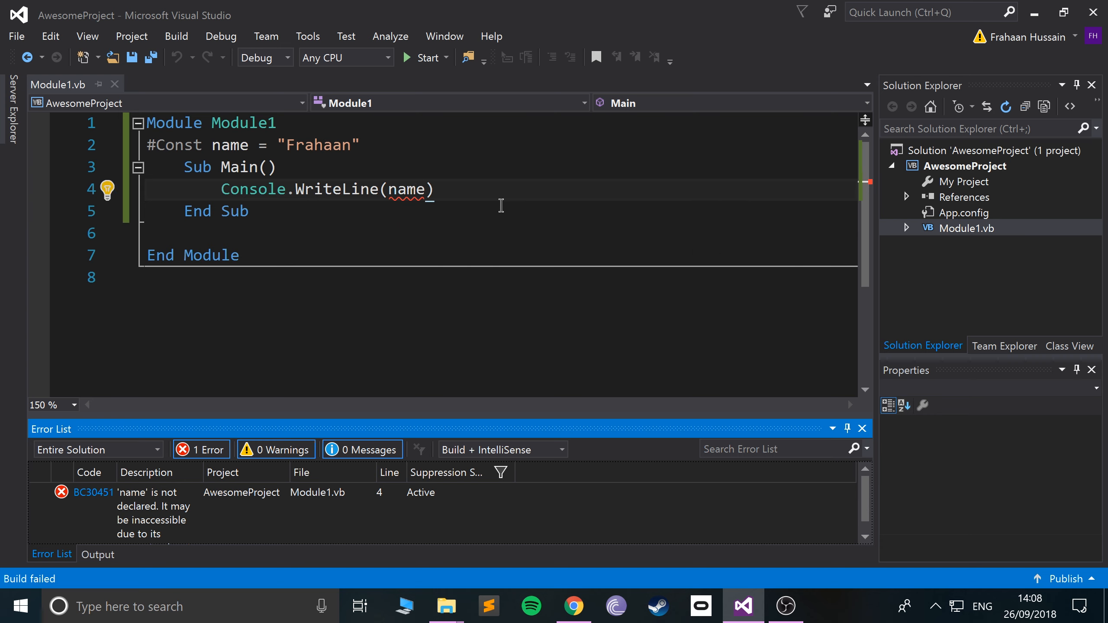
pyautogui.doubleClick(253, 189)
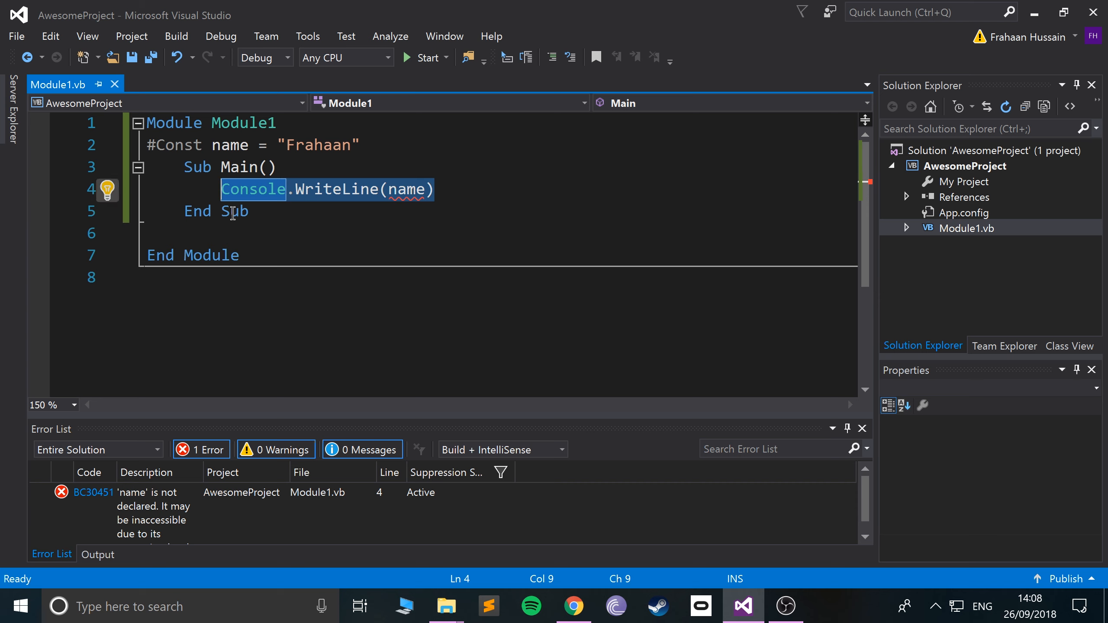
pyautogui.press('Delete')
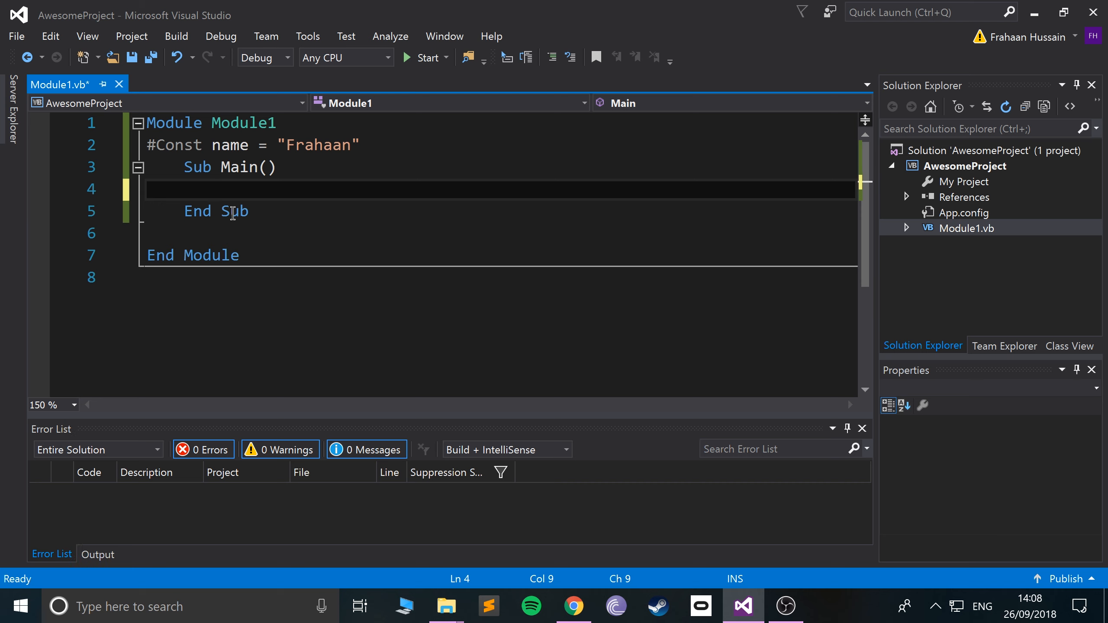
# Start an #If name = "Frahaan" Then block inside Main
pyautogui.write('#if')
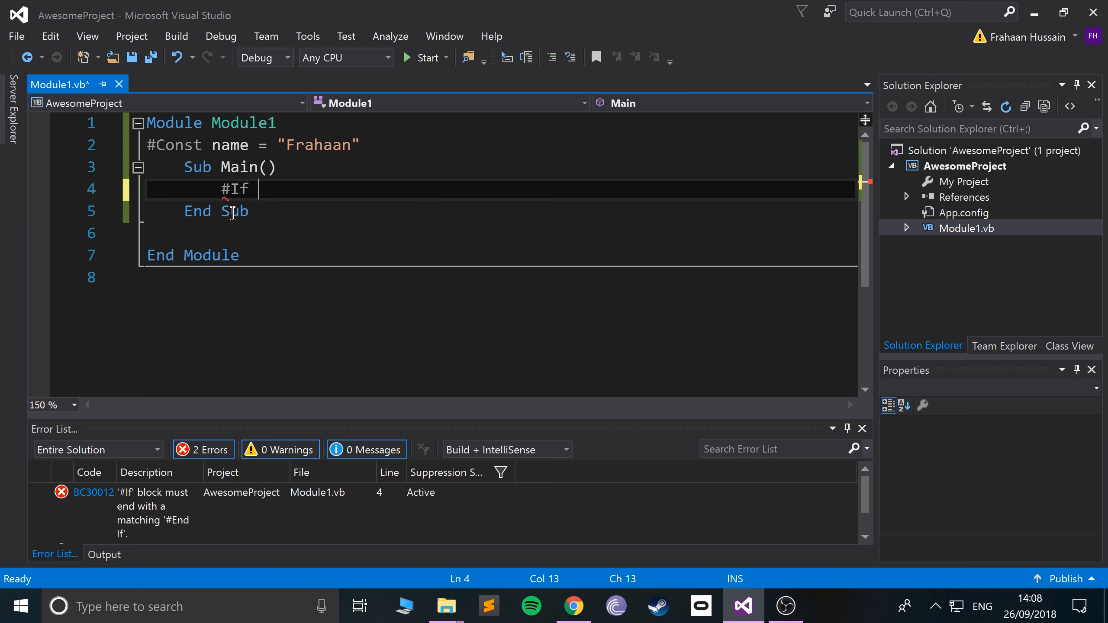
pyautogui.write('name =')
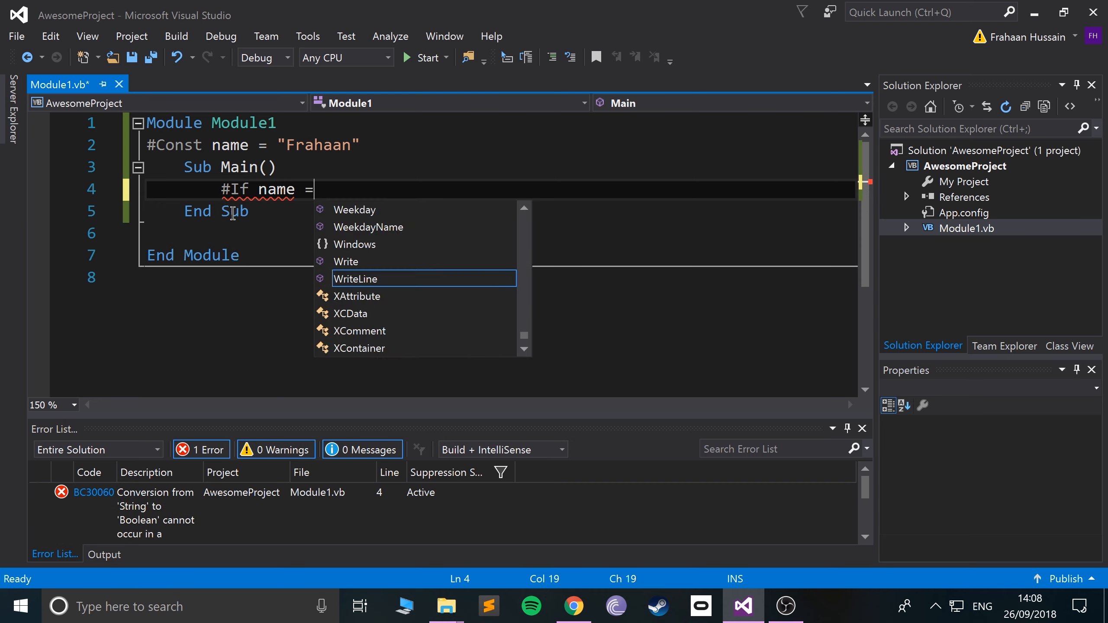
pyautogui.write('"Fr')
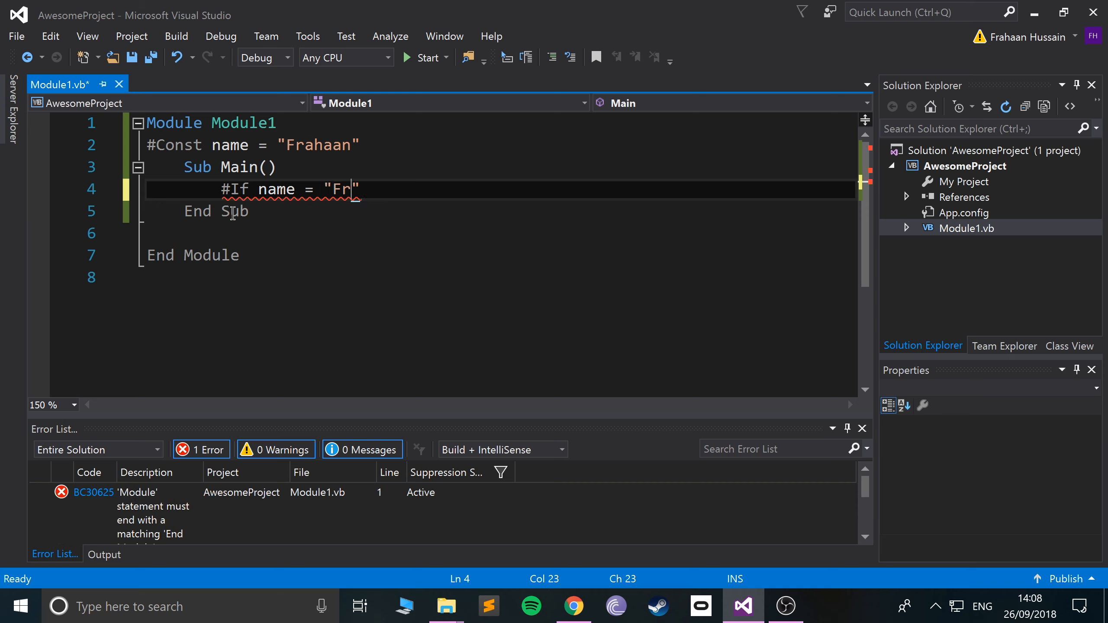
pyautogui.write('ahaan')
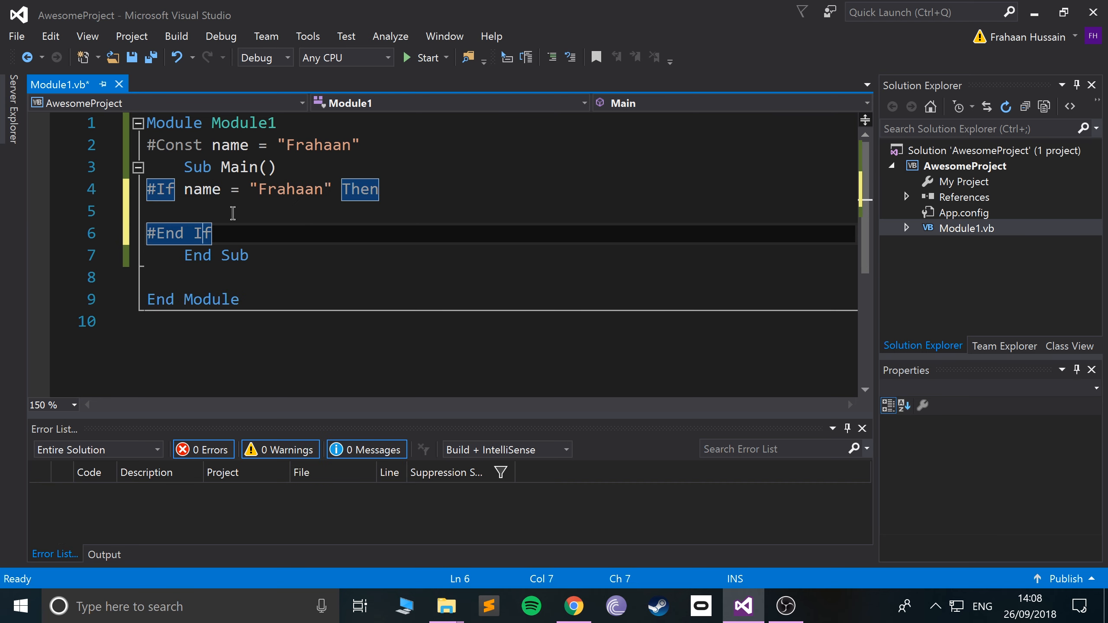
# Write Console.WriteLine("Enter") inside the #If block and go edit the constant's value
pyautogui.click(233, 211)
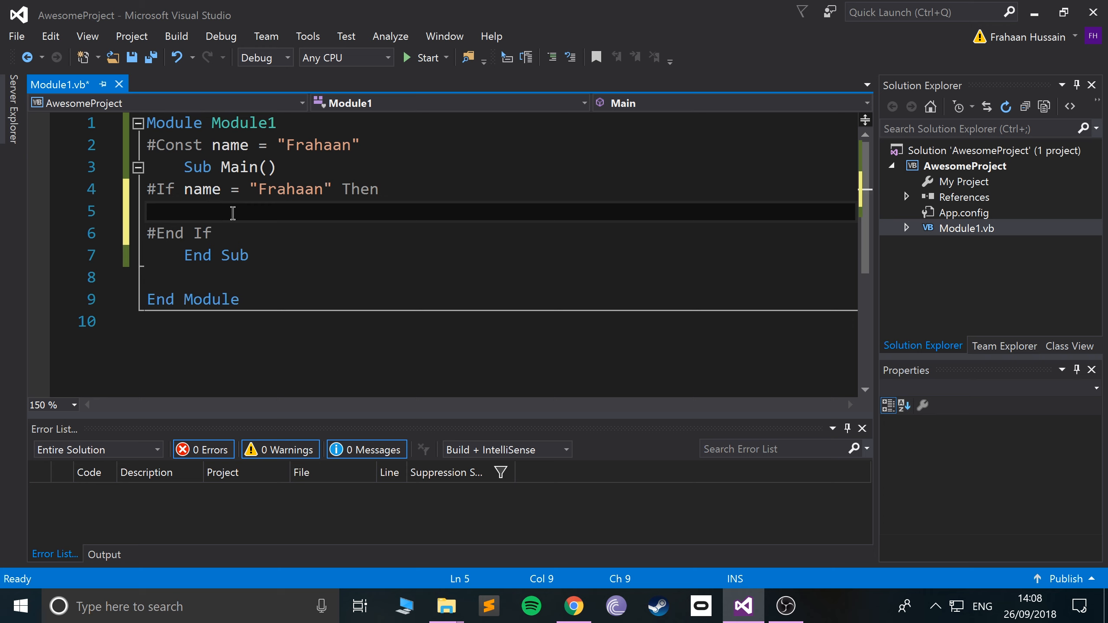
pyautogui.write('Console.w')
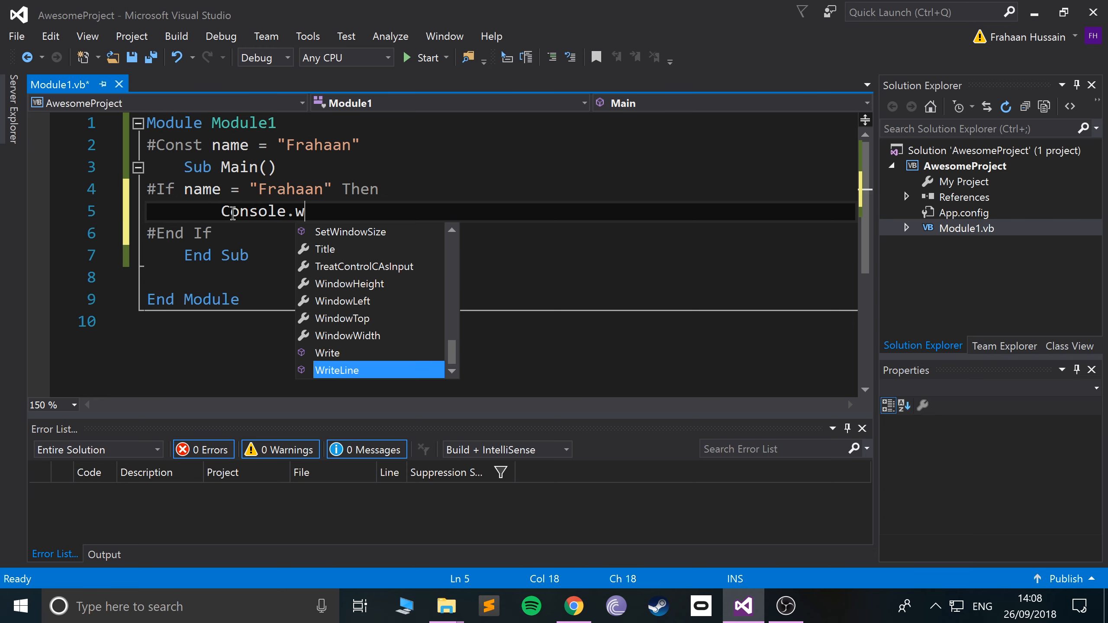
pyautogui.write('WriteLine()')
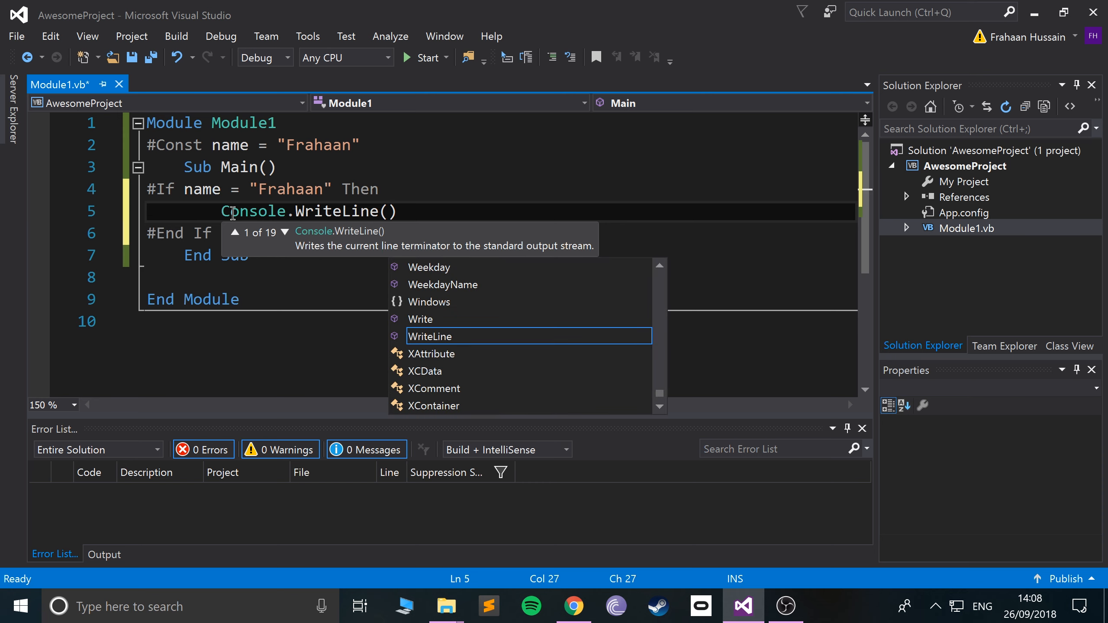
pyautogui.write('""')
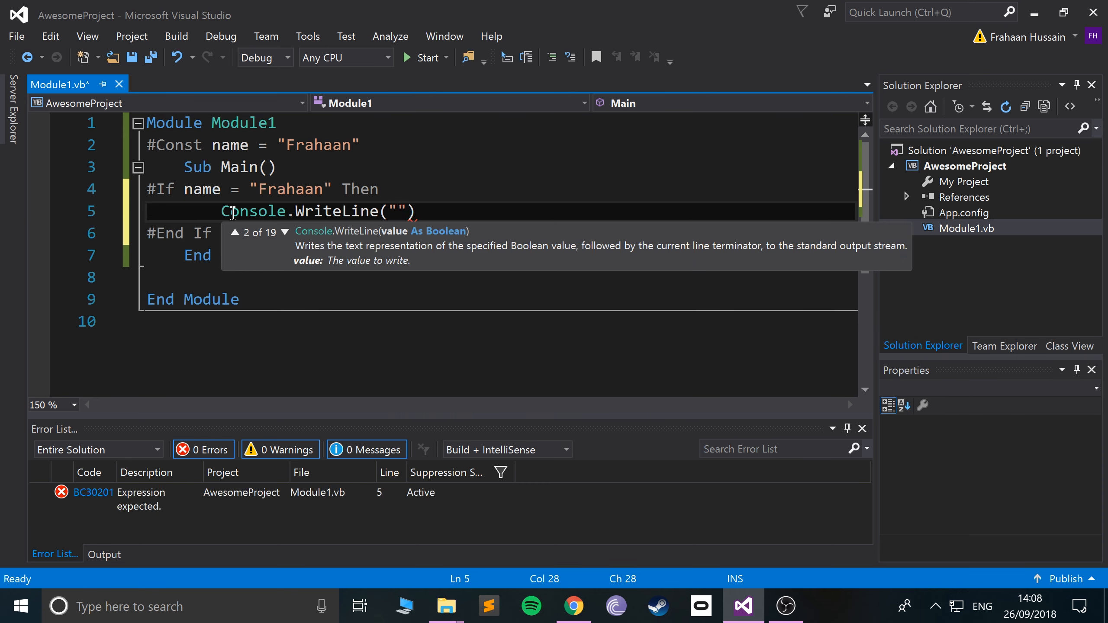
pyautogui.write('Enter')
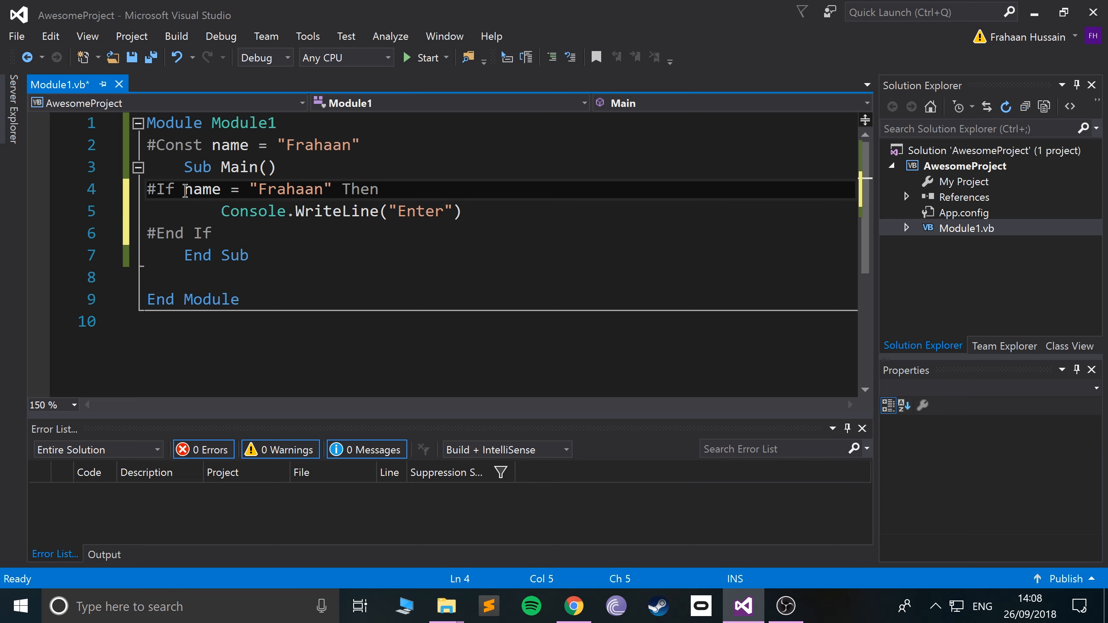
pyautogui.click(422, 57)
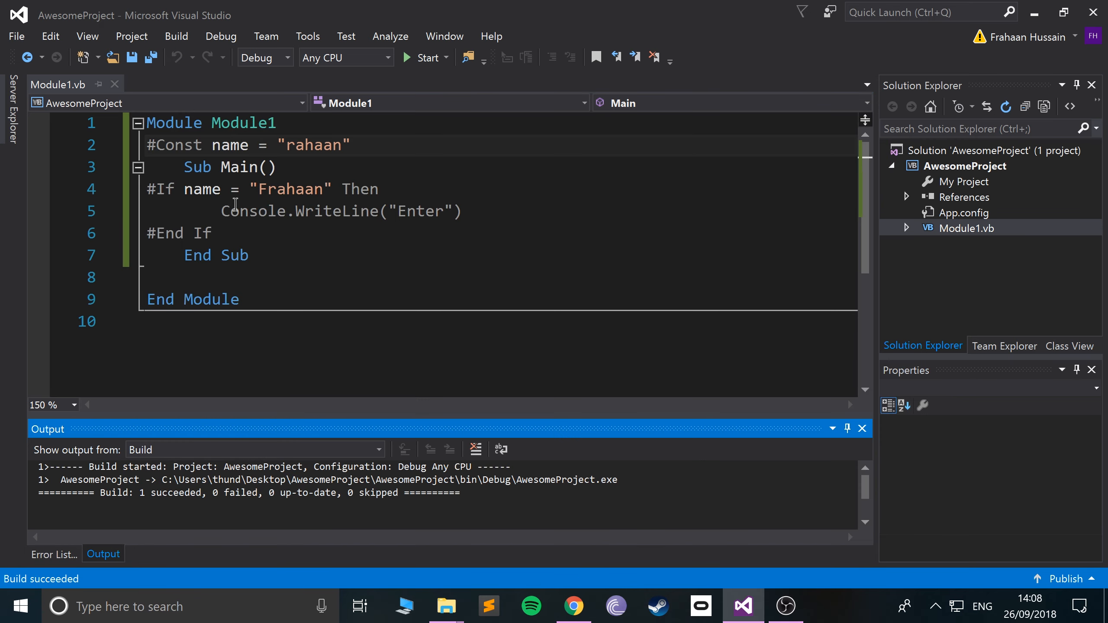
# Restore the #Const value to "Frahaan" and add a blank line before #End If
pyautogui.tripleClick(237, 145)
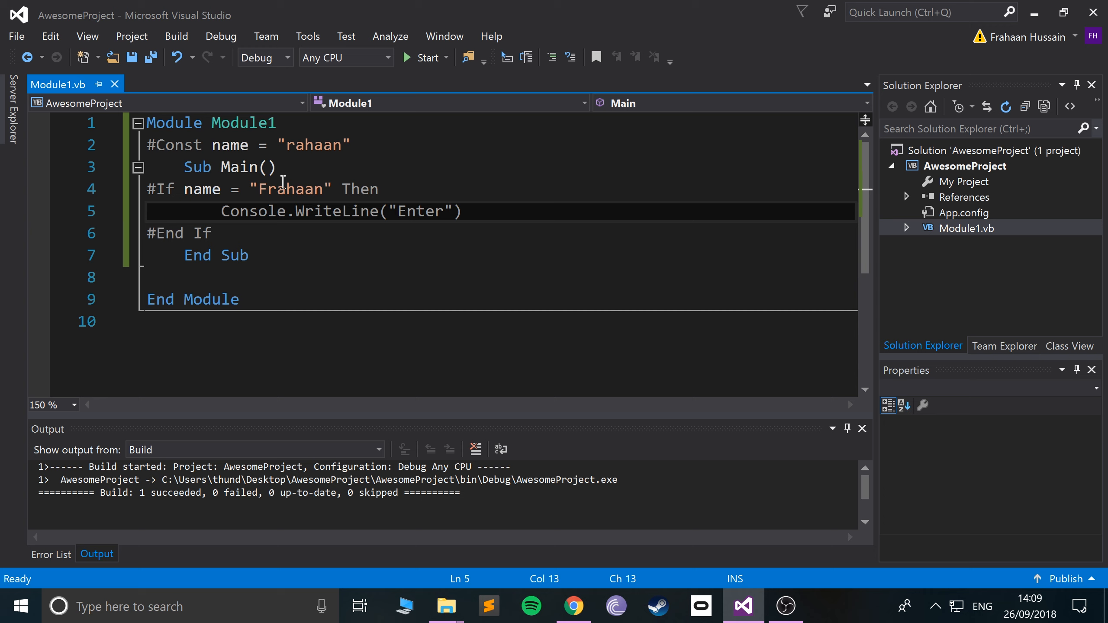
pyautogui.write('Frahaan')
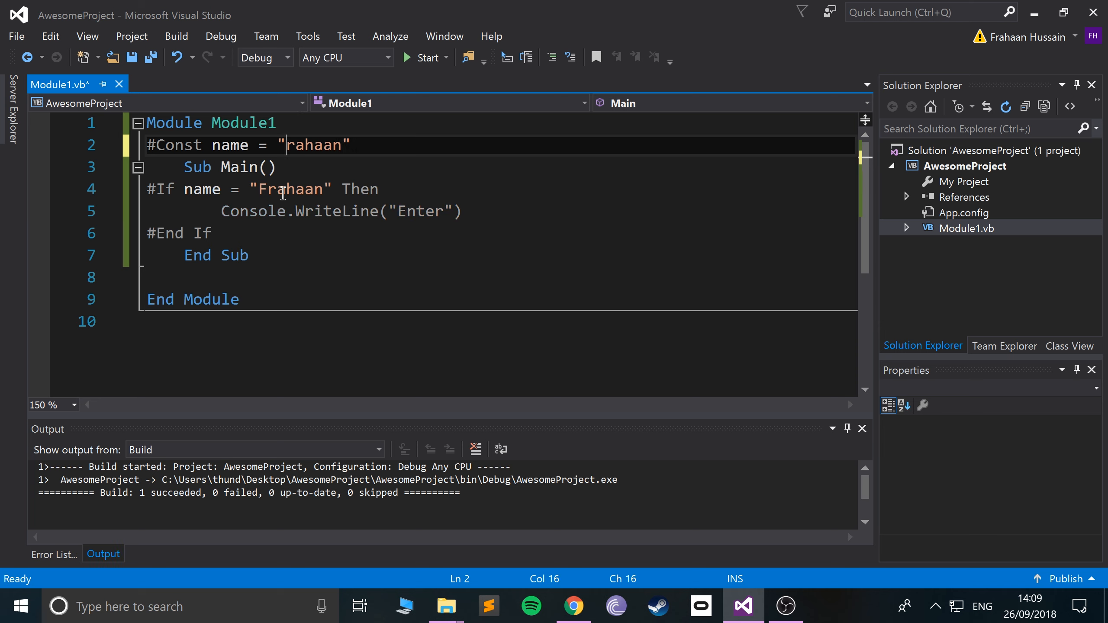
pyautogui.click(284, 211)
pyautogui.write('F')
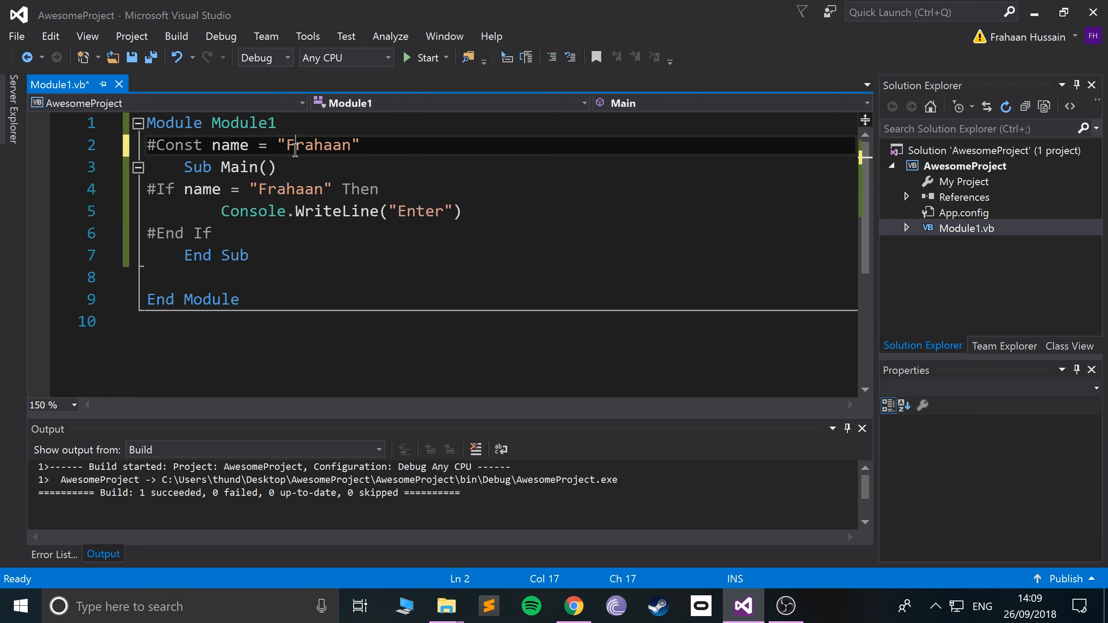
pyautogui.moveTo(491, 248)
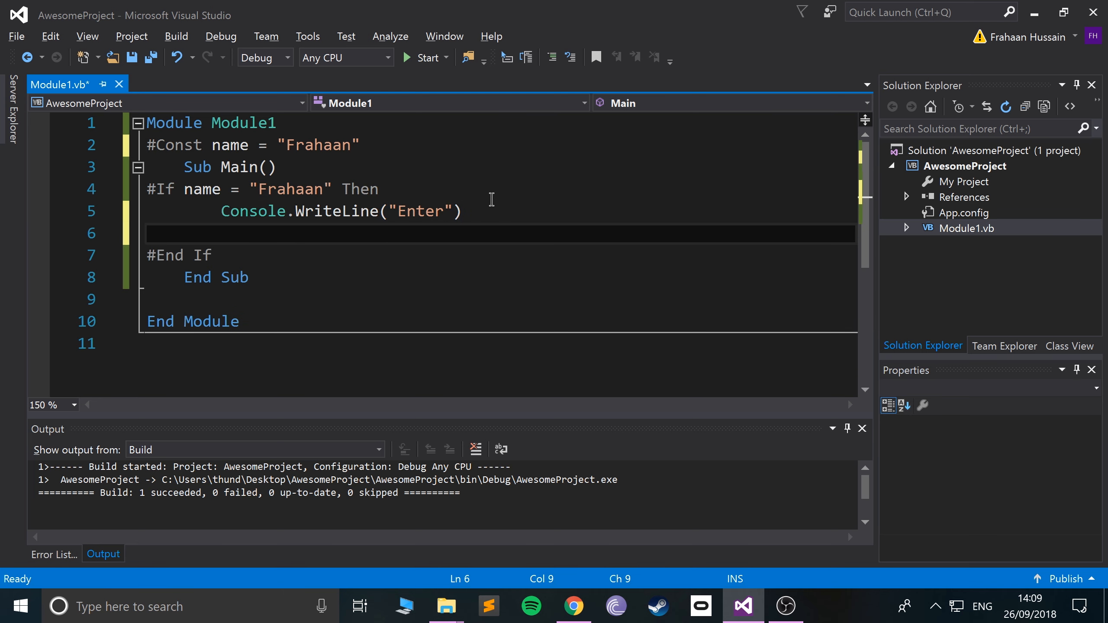
# Write the #ElseIf name = "Batman" directive and select the #If condition with its WriteLine line
pyautogui.write('#E')
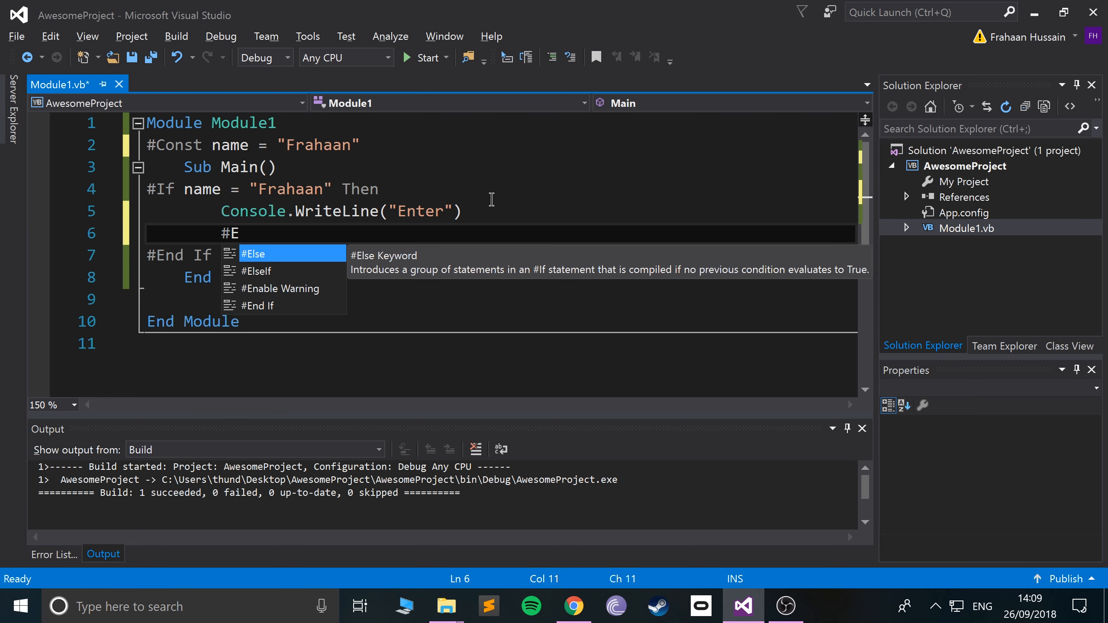
pyautogui.press('Escape')
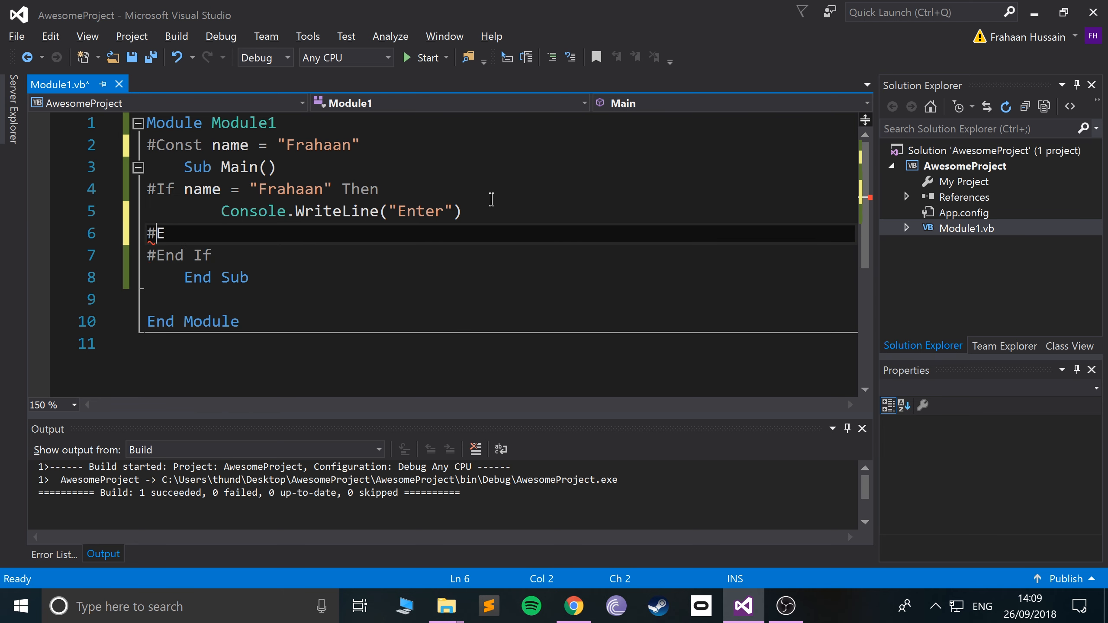
pyautogui.write('lseIf')
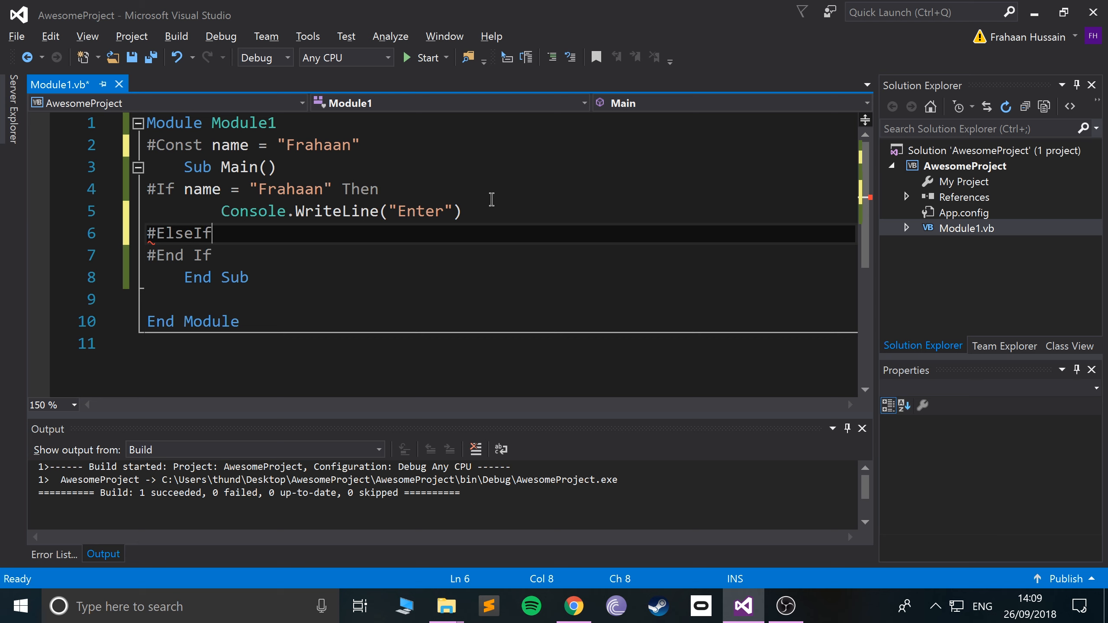
pyautogui.write('name =')
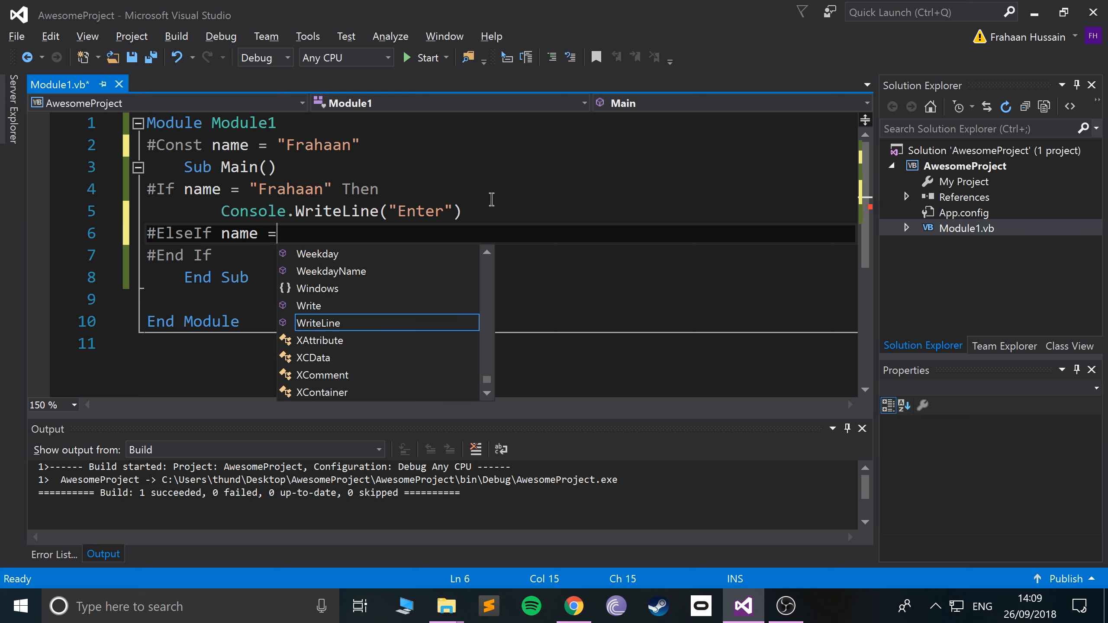
pyautogui.press('Escape')
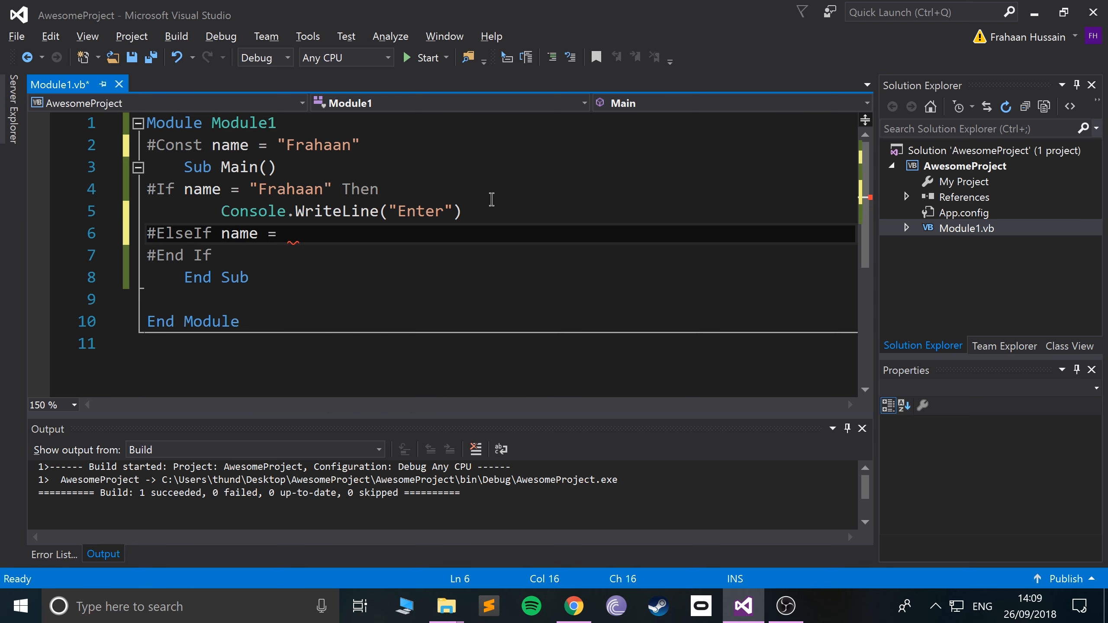
pyautogui.write('"Batman" Then')
pyautogui.click(499, 145)
pyautogui.write('8')
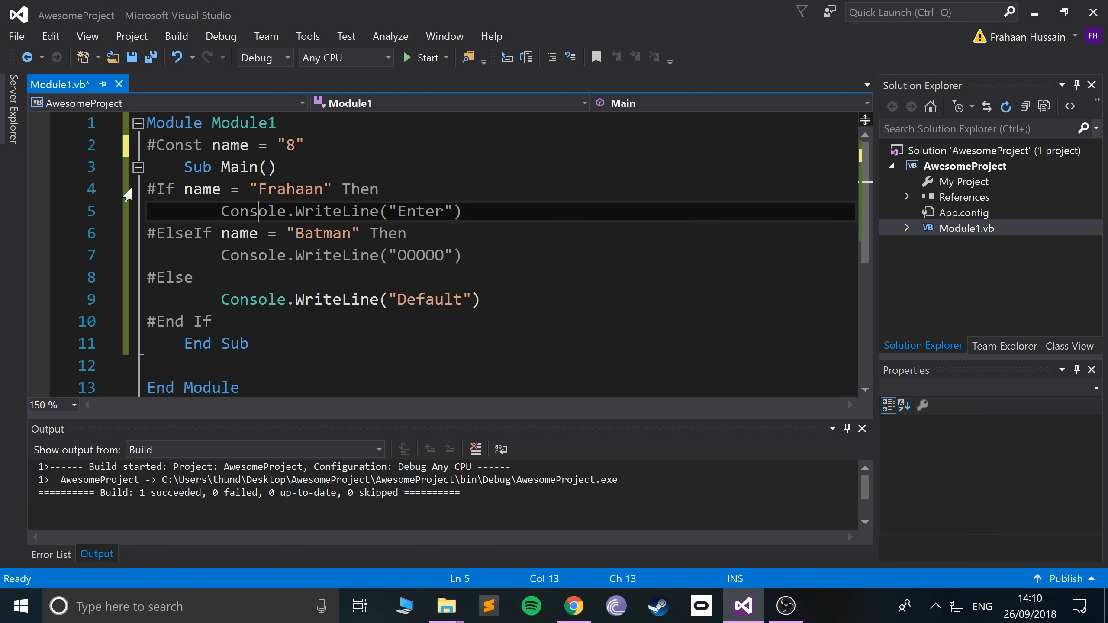
pyautogui.moveTo(148, 189); pyautogui.dragTo(461, 211)
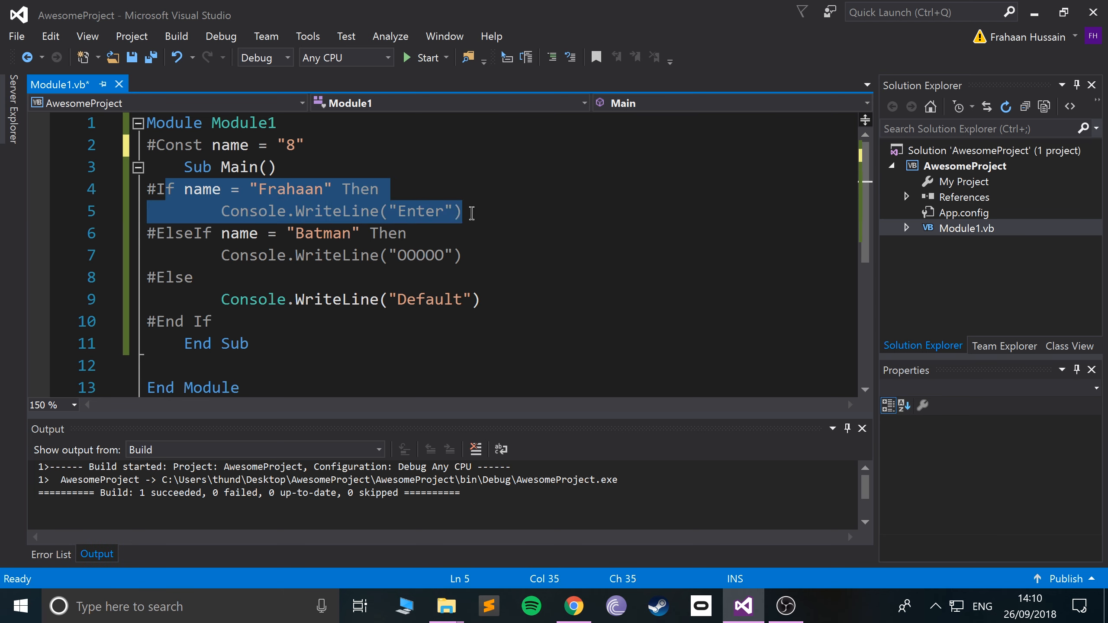